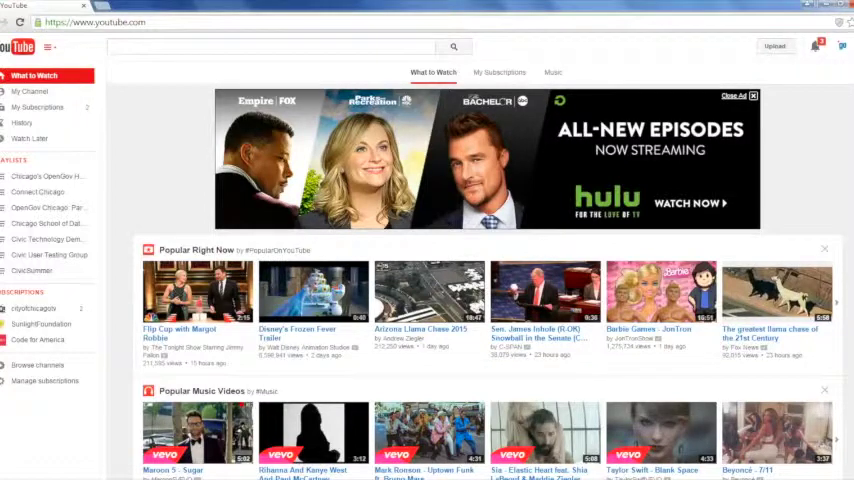
{"action": "mouse_move", "coordinate": [604, 172]}
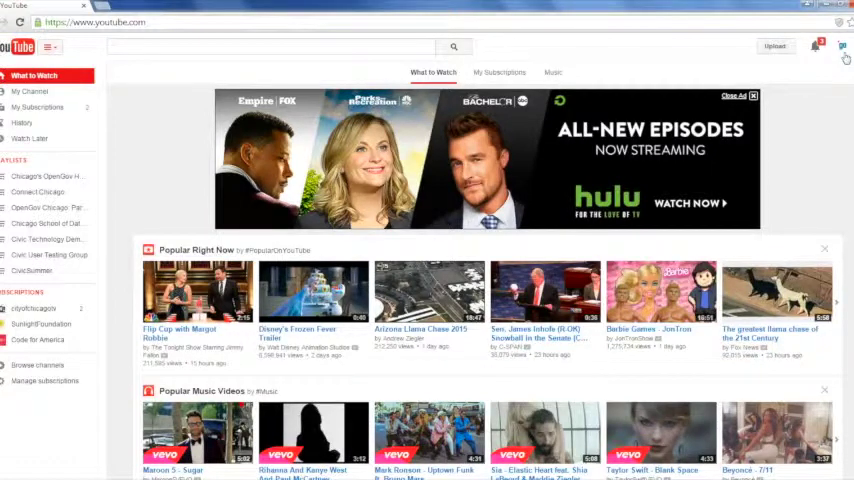
Step: Reach the Smart Chicago account settings from the account icon and choose 'Add or remove managers'
{"action": "left_click", "coordinate": [844, 46]}
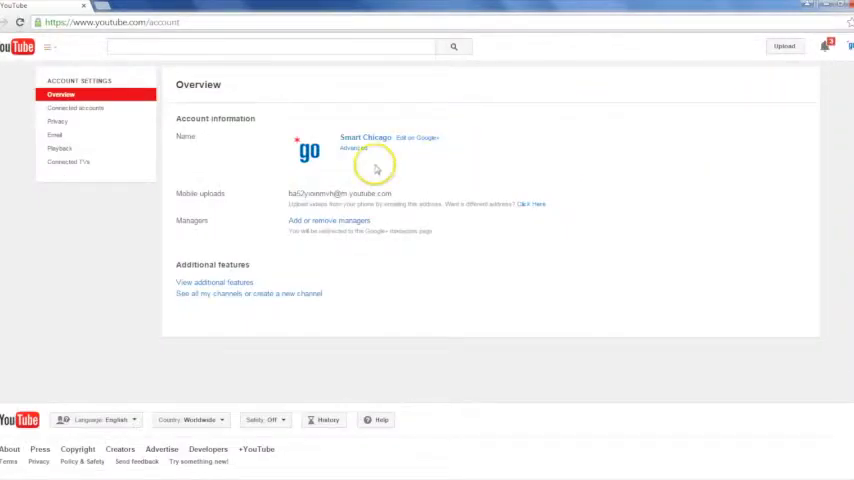
{"action": "mouse_move", "coordinate": [514, 264]}
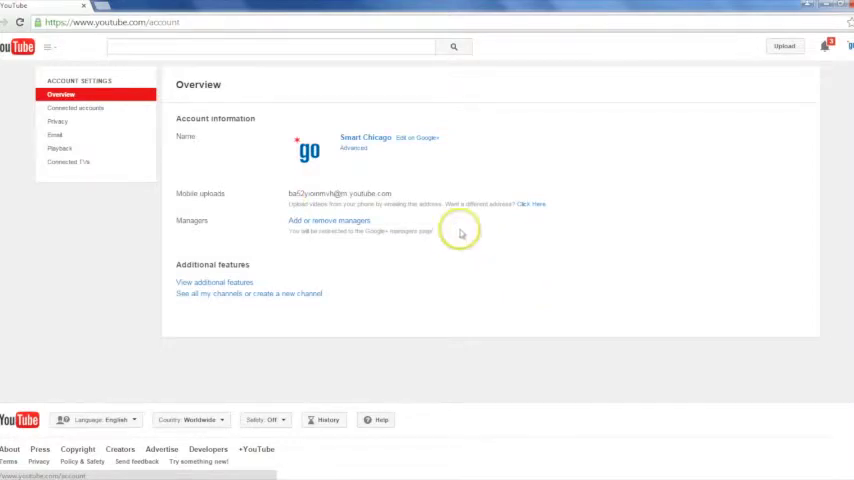
{"action": "left_click", "coordinate": [846, 44]}
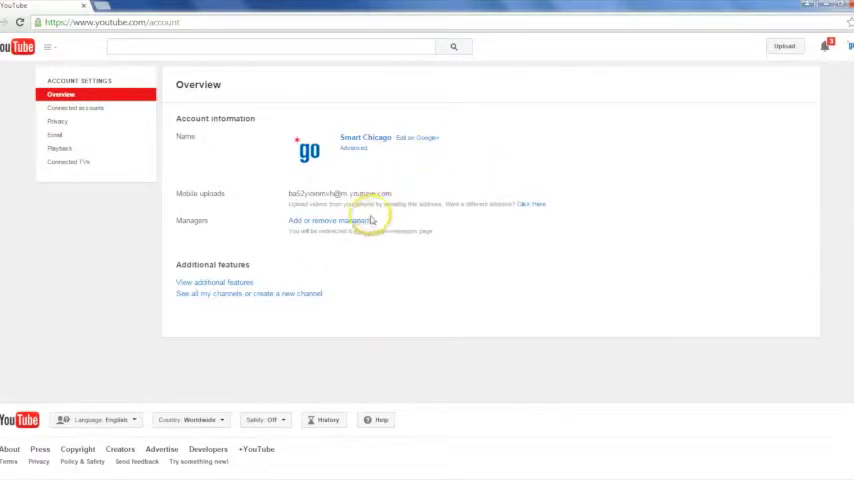
{"action": "left_click", "coordinate": [328, 220]}
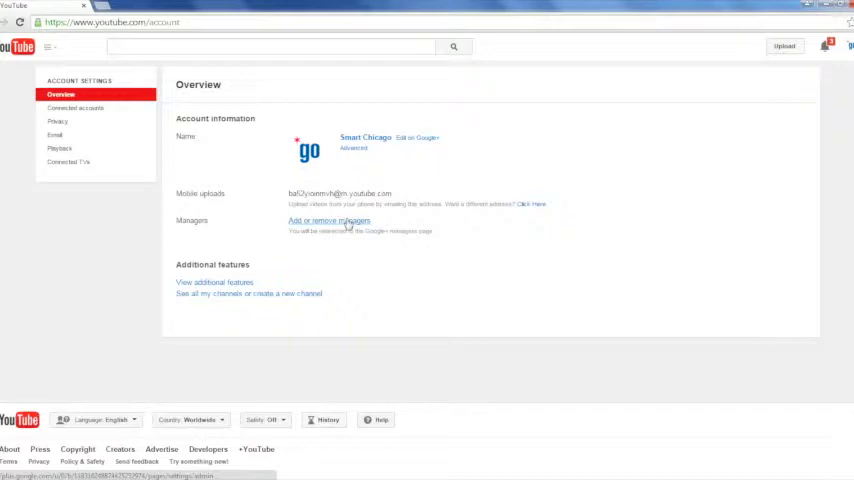
Step: View the Google+ page's managers list, then return to youtube.com via the address bar
{"action": "left_click", "coordinate": [328, 220]}
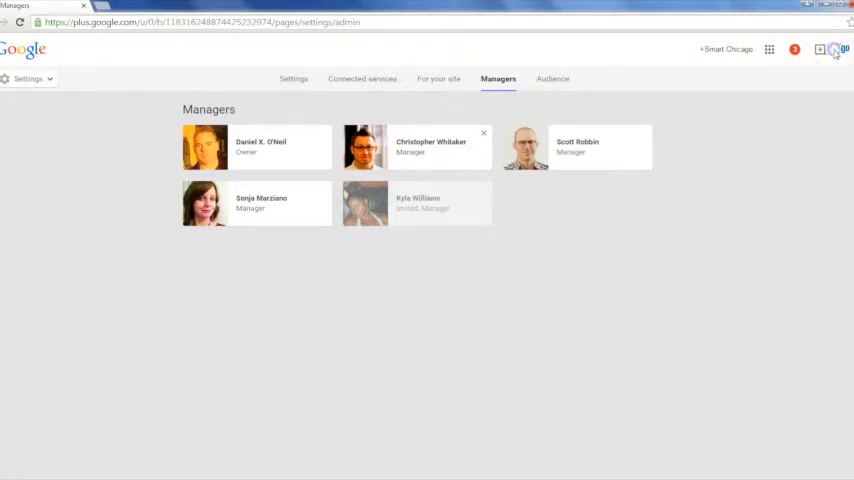
{"action": "left_click", "coordinate": [836, 50]}
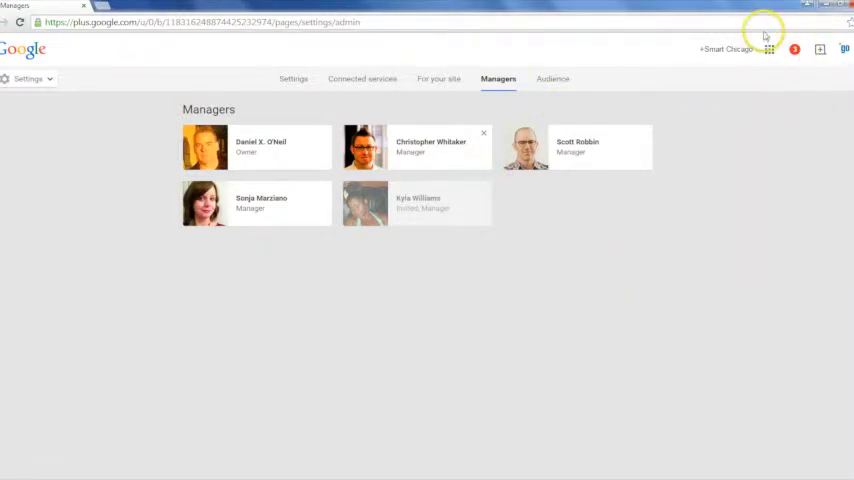
{"action": "type", "text": "youtube.com"}
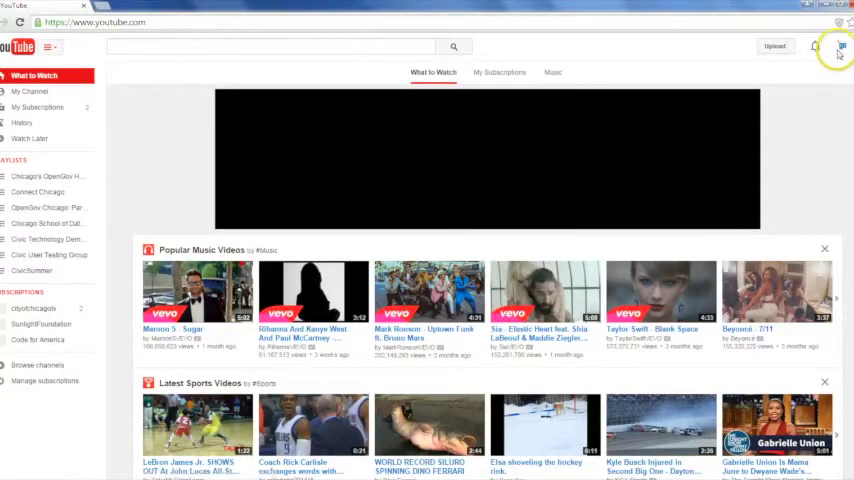
Step: Return to the Smart Chicago account settings Overview from the account avatar's settings gear
{"action": "left_click", "coordinate": [842, 46]}
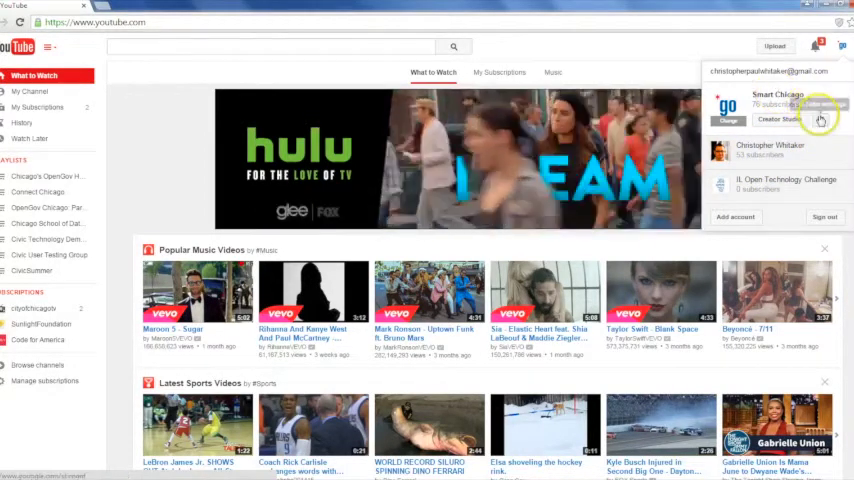
{"action": "left_click", "coordinate": [820, 120]}
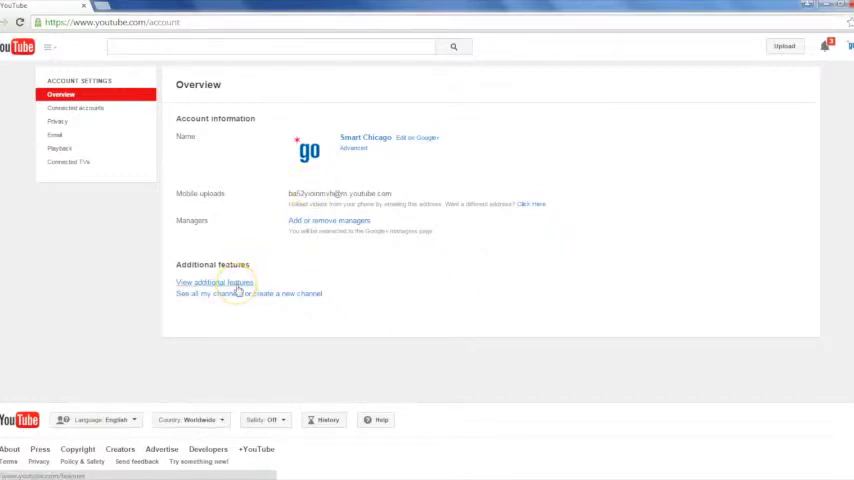
Step: View the Features page showing Smart Chicago as Verified, in good standing, with feature statuses
{"action": "left_click", "coordinate": [214, 282]}
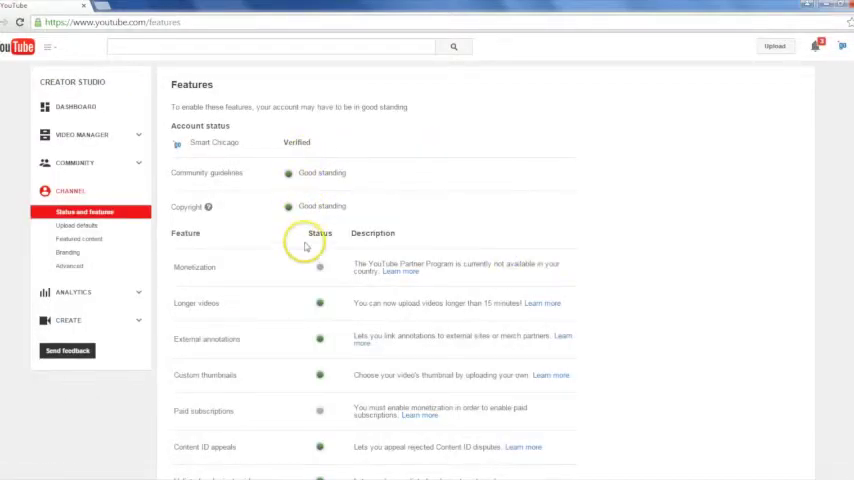
{"action": "mouse_move", "coordinate": [482, 180]}
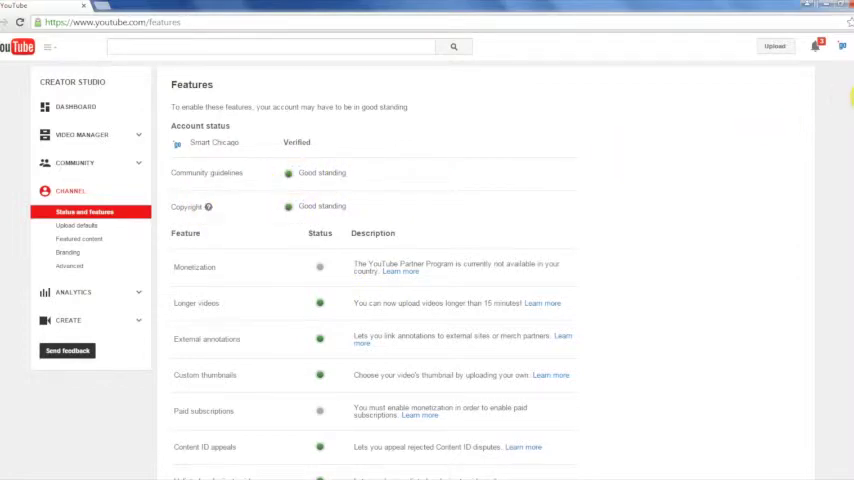
{"action": "scroll", "scroll_direction": "down", "scroll_amount": 3}
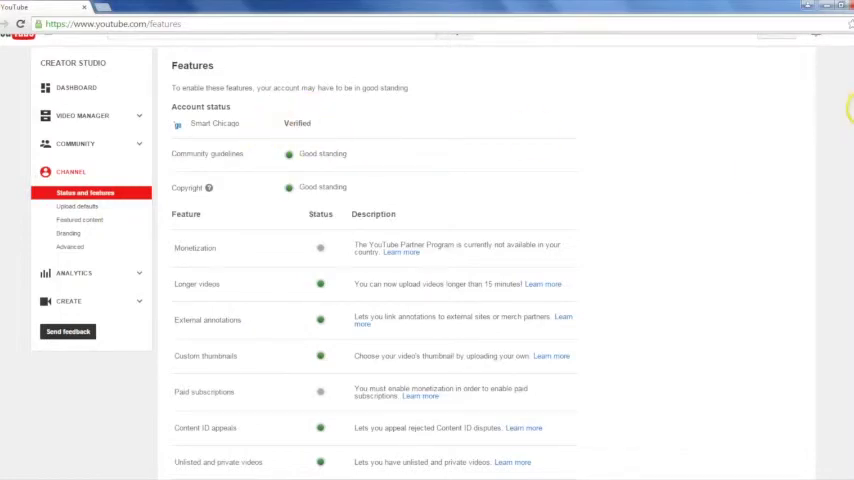
{"action": "scroll", "scroll_direction": "down", "scroll_amount": 3}
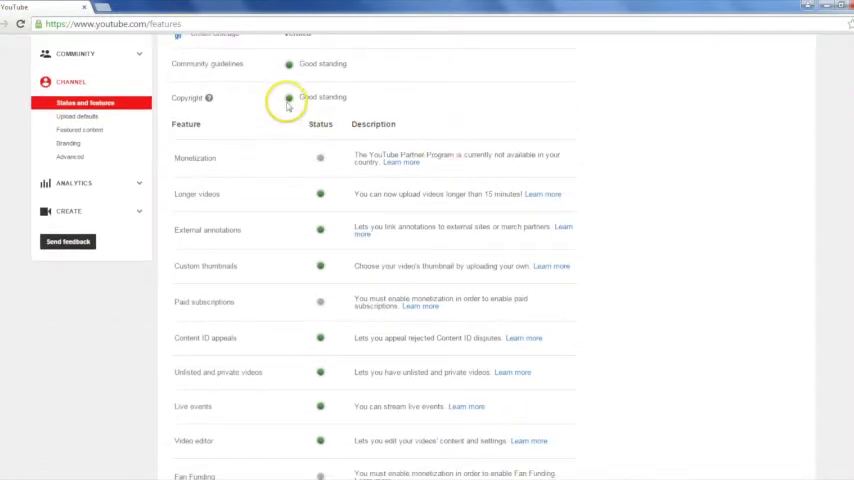
{"action": "mouse_move", "coordinate": [548, 182]}
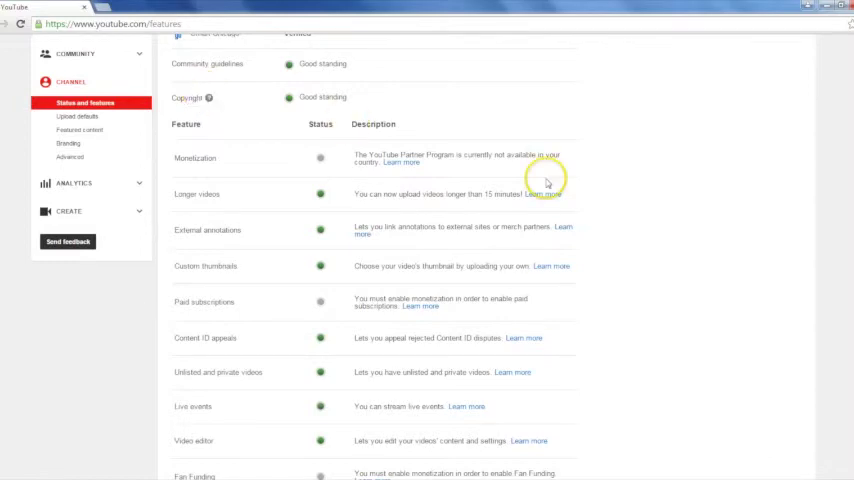
{"action": "scroll", "scroll_direction": "down", "scroll_amount": 3}
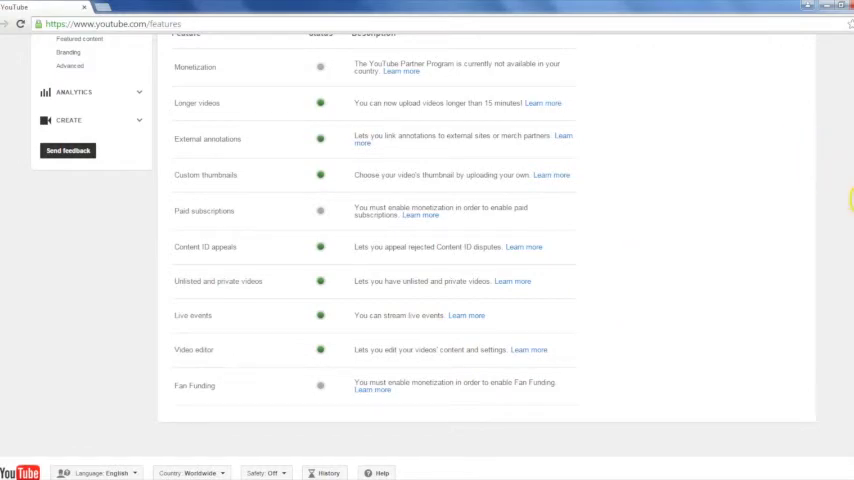
{"action": "scroll", "scroll_direction": "up", "scroll_amount": 3}
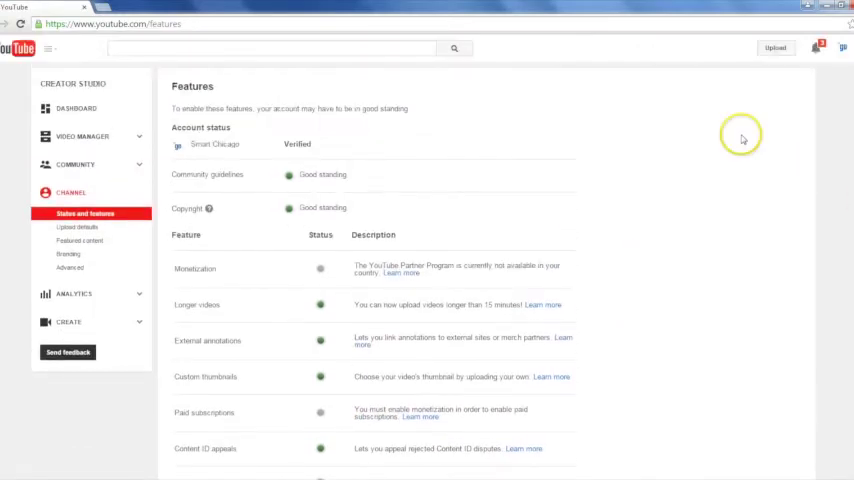